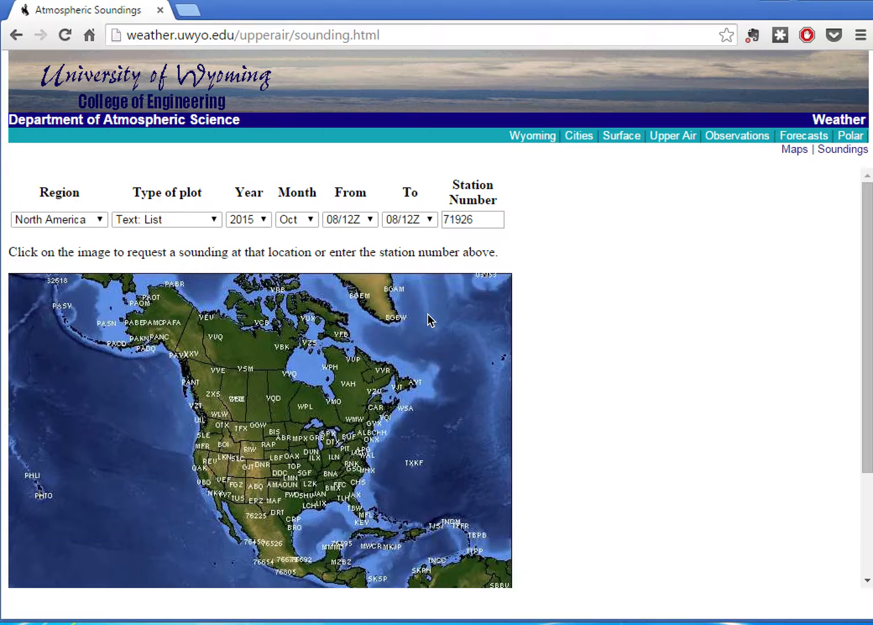
mouse_move(480, 448)
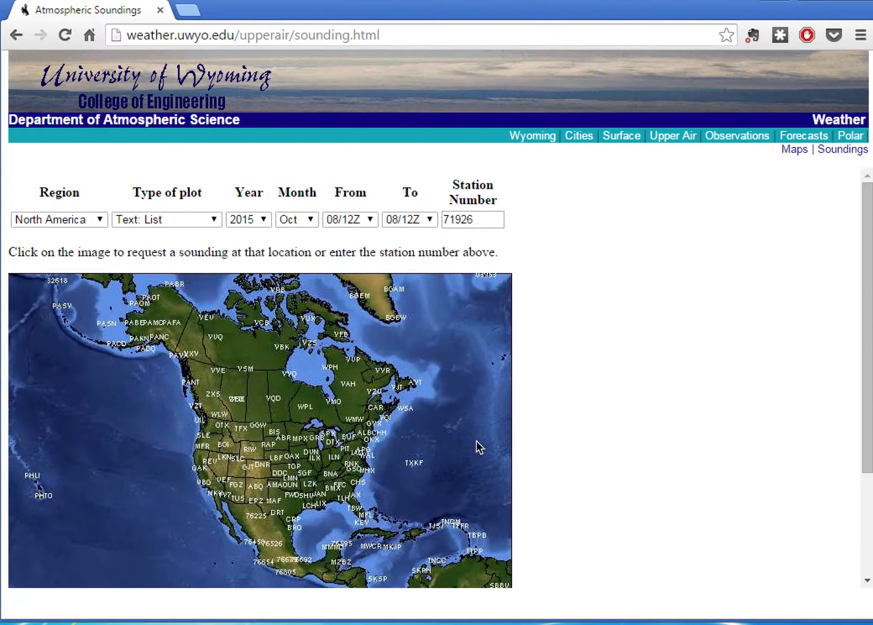
mouse_move(399, 316)
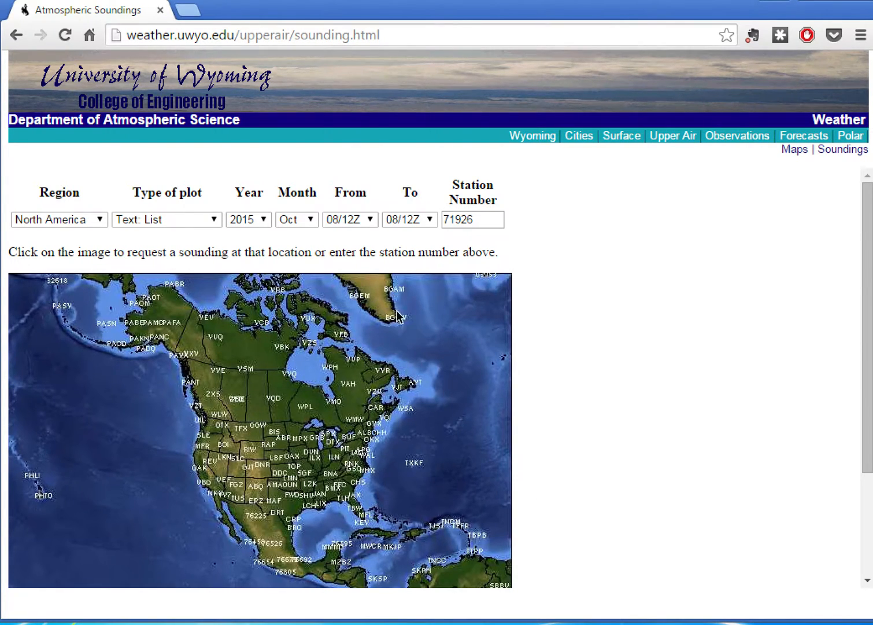
mouse_move(130, 225)
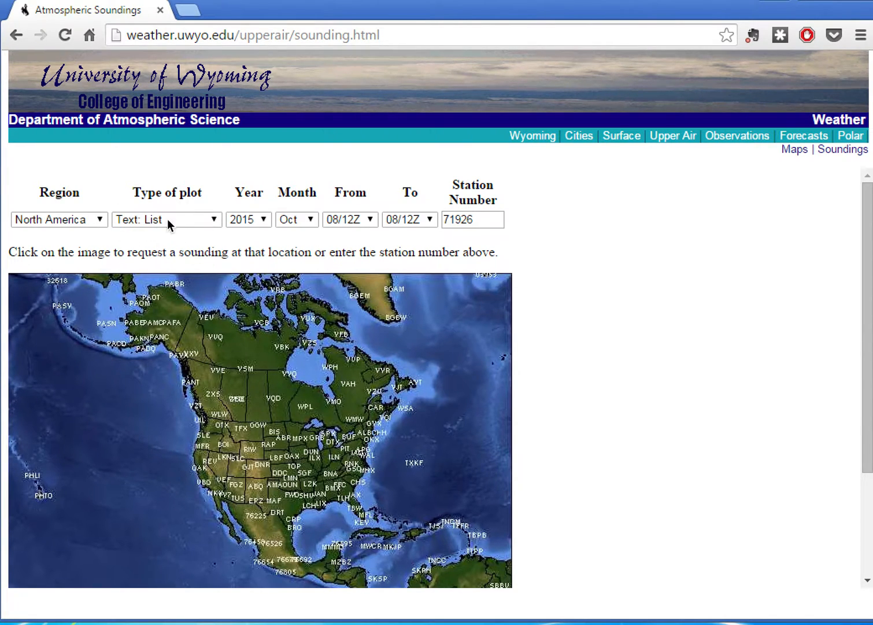
mouse_move(337, 320)
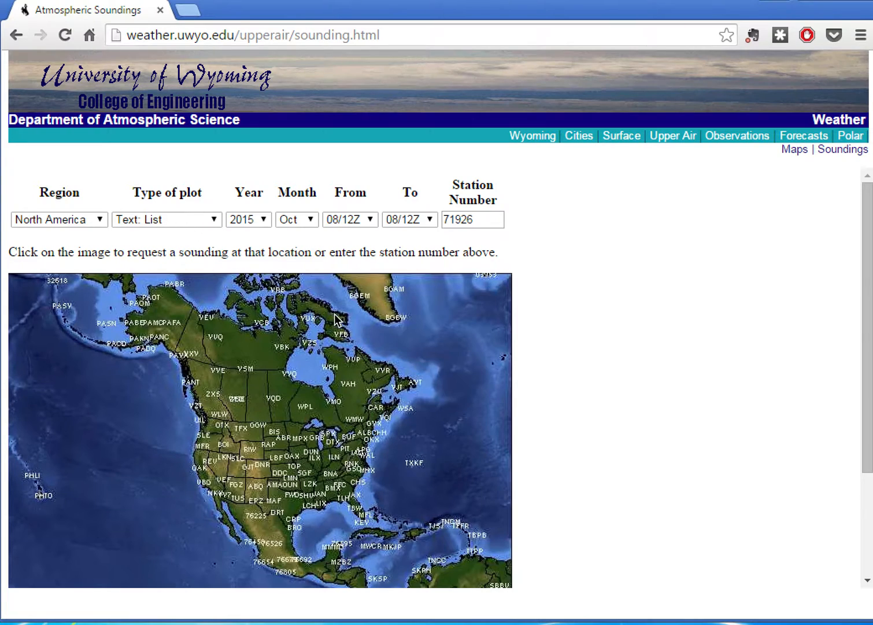
Select the Chatham, MA (CHH) station on the North America map, entering station 74494.
click(376, 439)
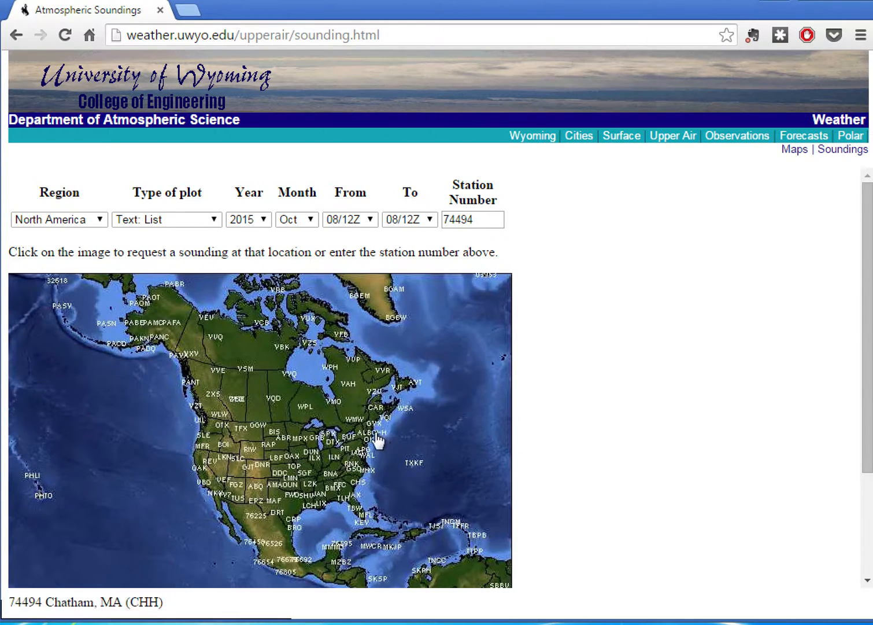
click(288, 496)
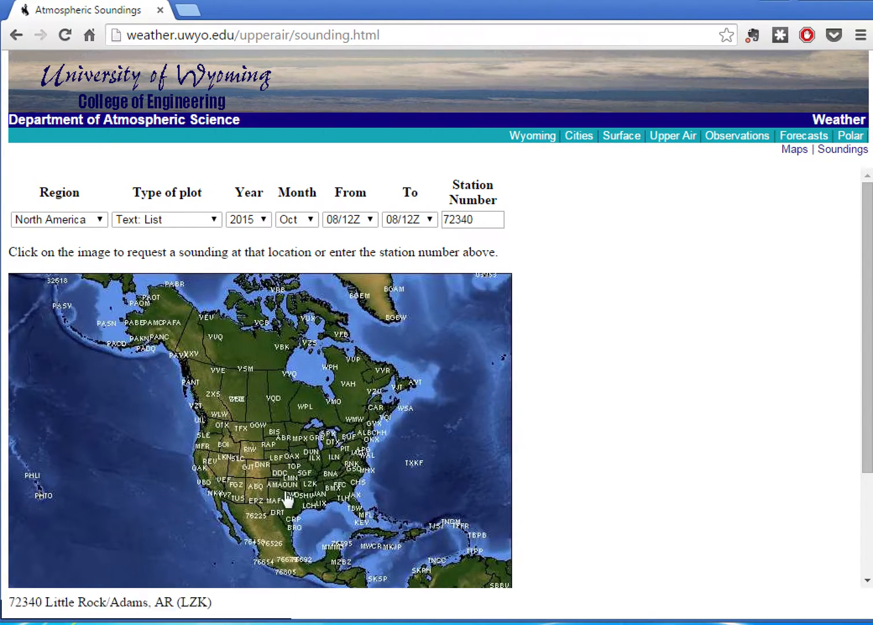
click(293, 485)
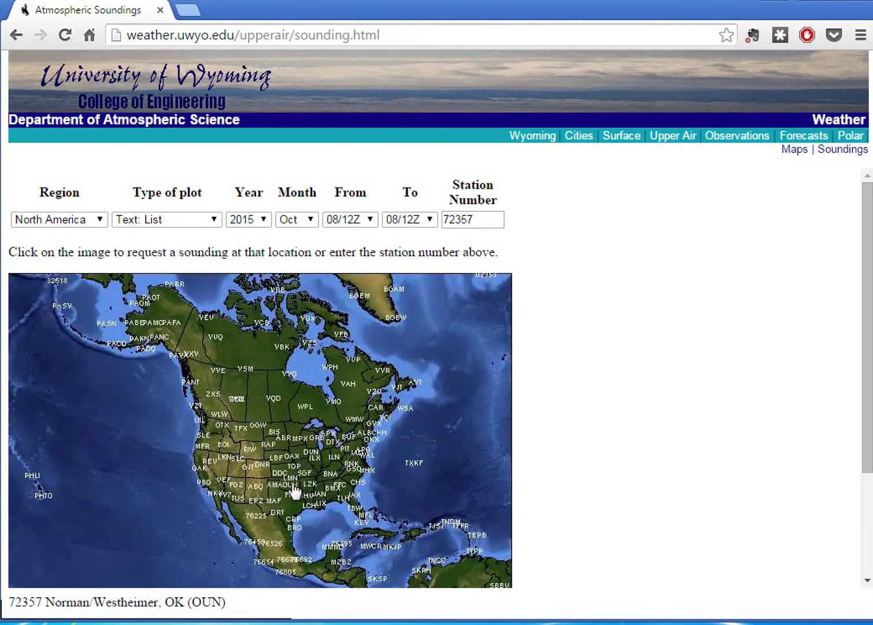
click(379, 437)
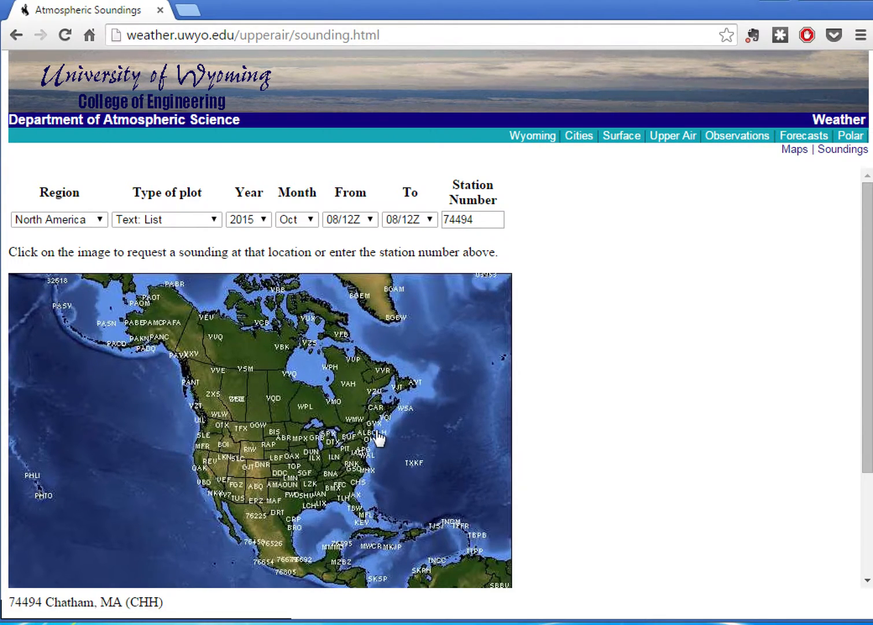
Request the 12Z 08 Oct 2015 Chatham sounding, opening the 74494 CHH data table.
click(379, 438)
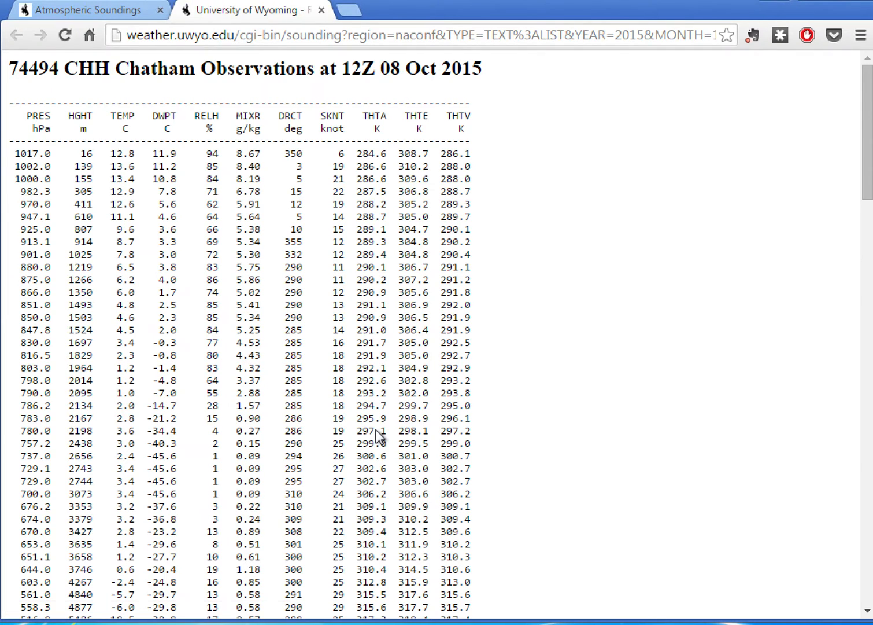
mouse_move(237, 232)
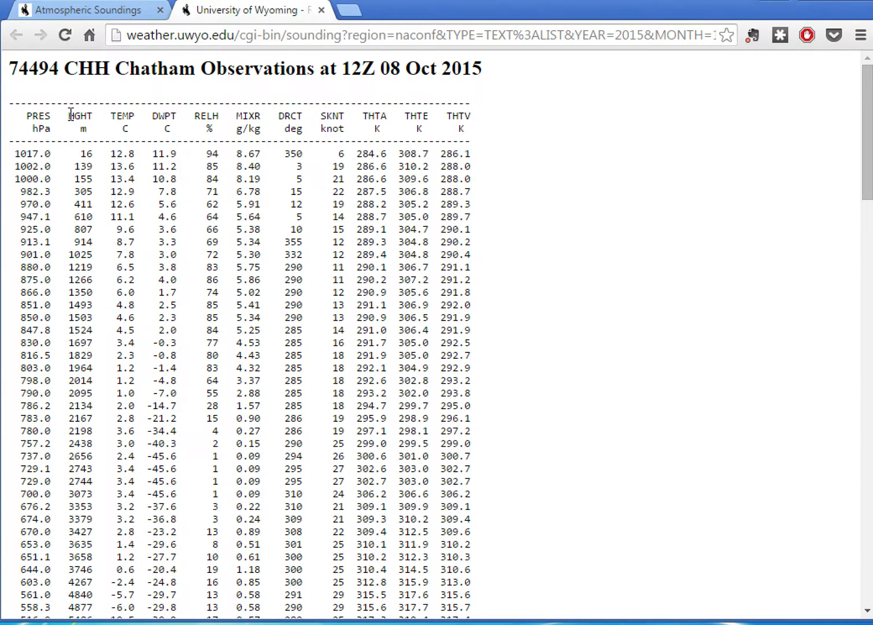
mouse_move(156, 119)
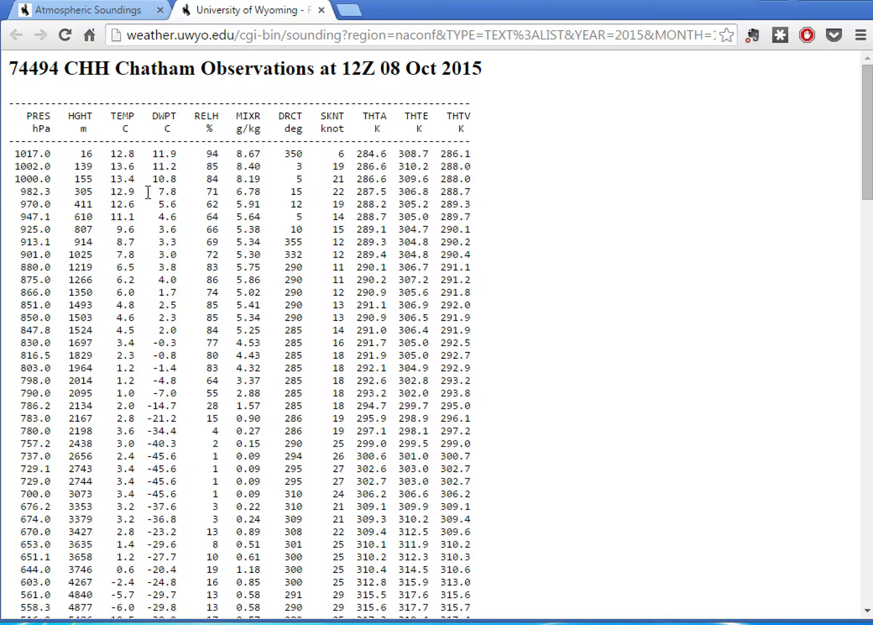
mouse_move(115, 236)
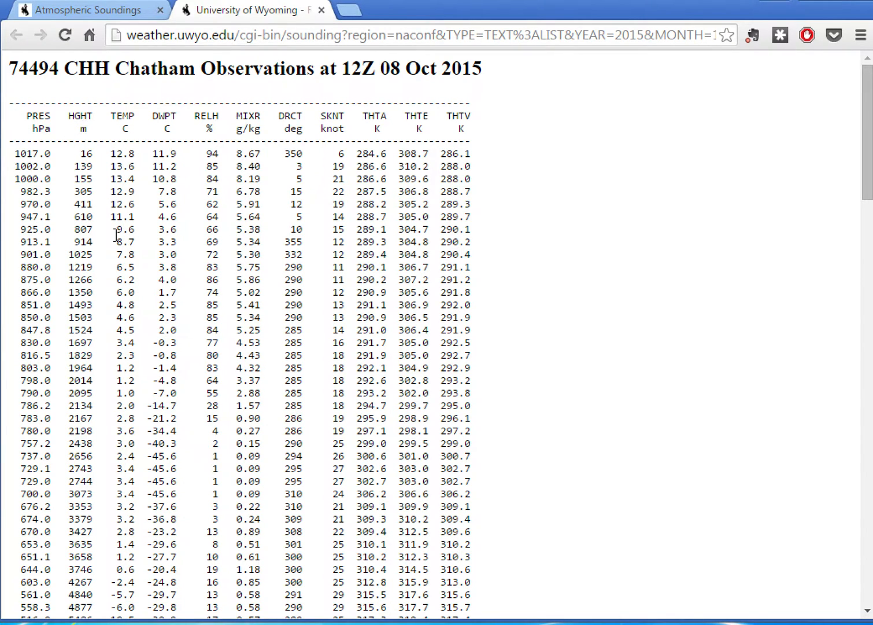
mouse_move(45, 101)
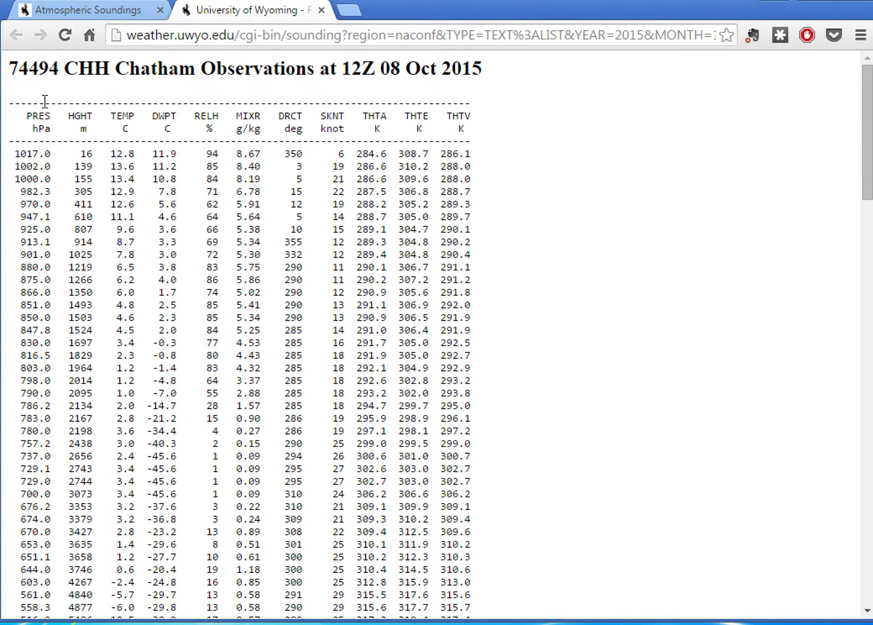
Scroll down the sounding page to the last data row at 9.4 hPa.
scroll(down, 3)
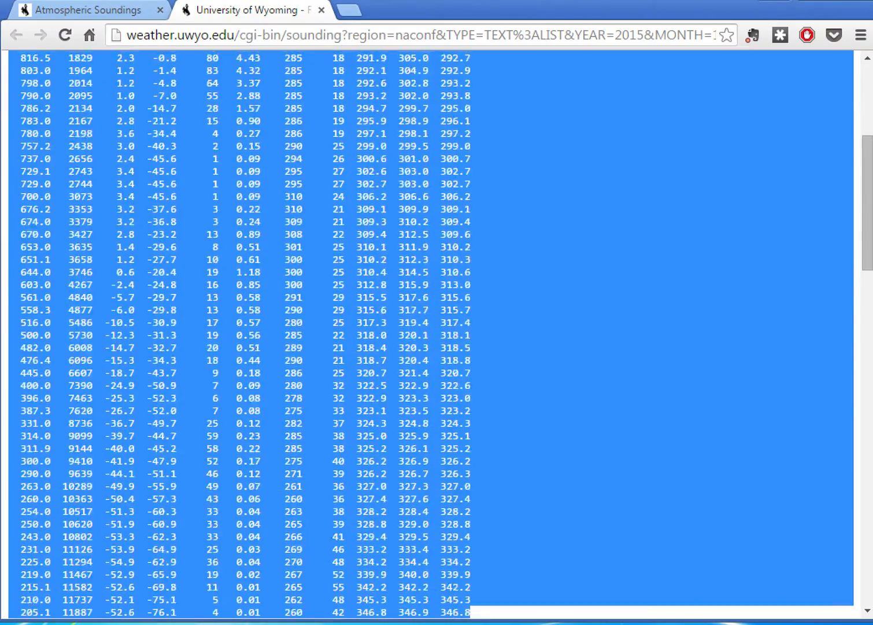
scroll(down, 3)
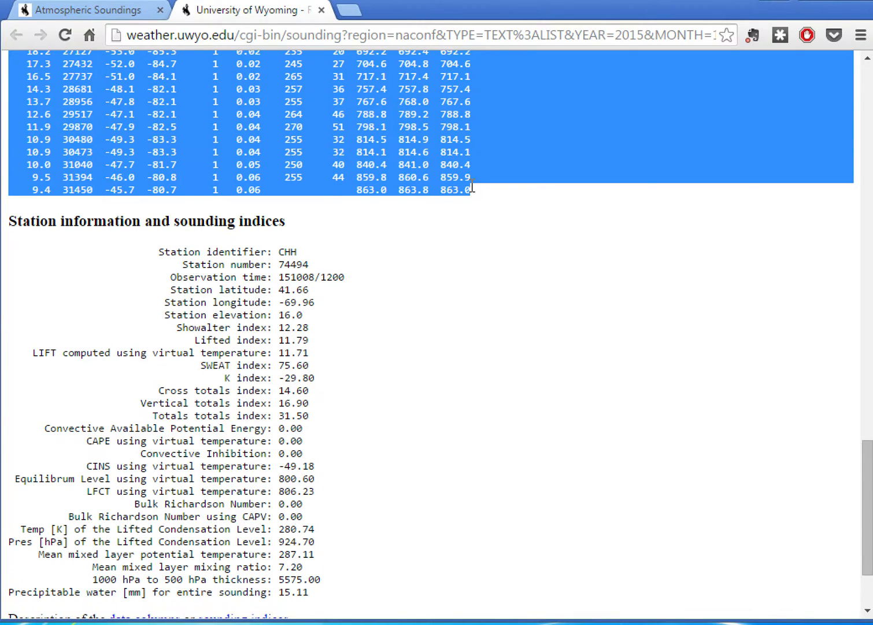
mouse_move(312, 340)
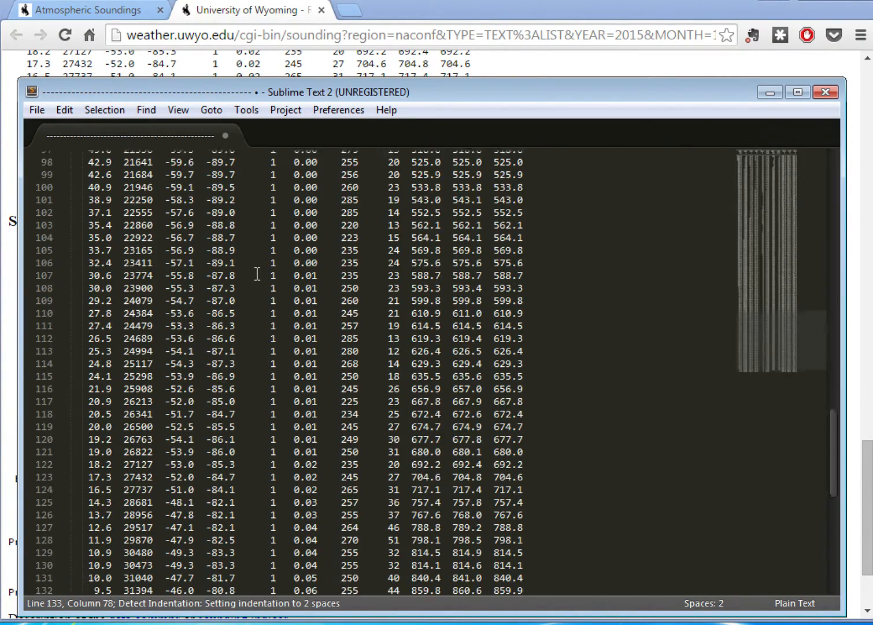
Scroll back up through the 133-line sounding table pasted into Sublime Text.
scroll(up, 3)
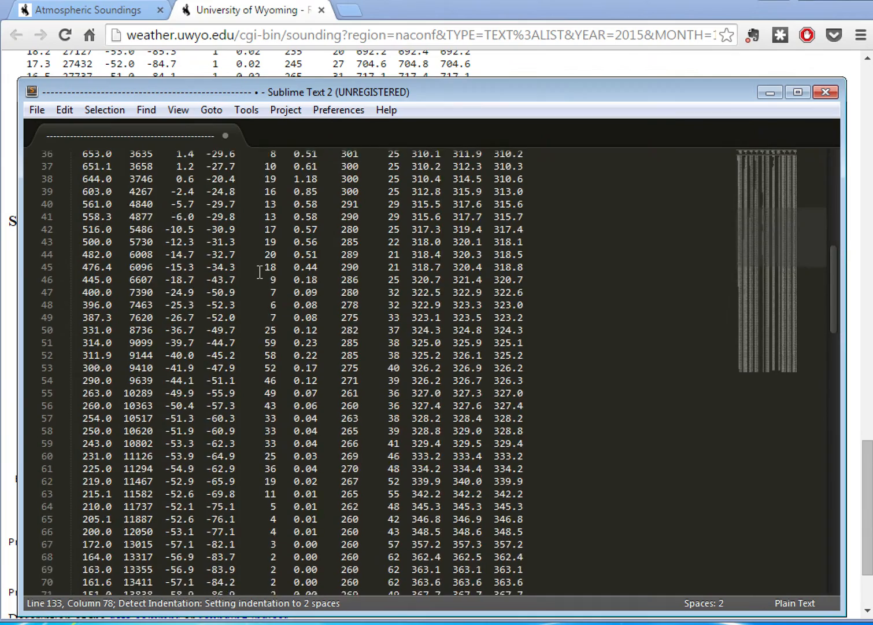
scroll(up, 3)
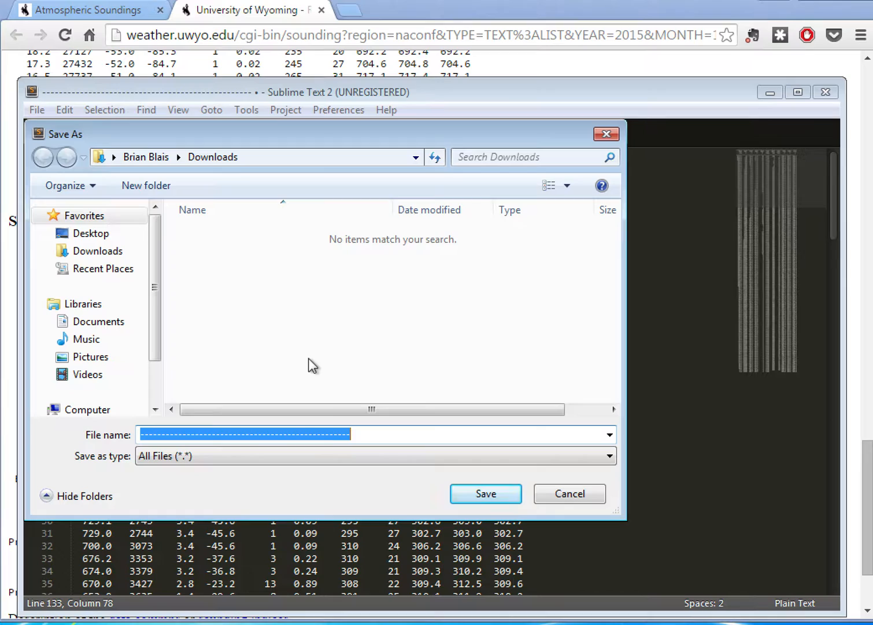
Save the sounding data as soundingdata.txt in Downloads.
text(w)
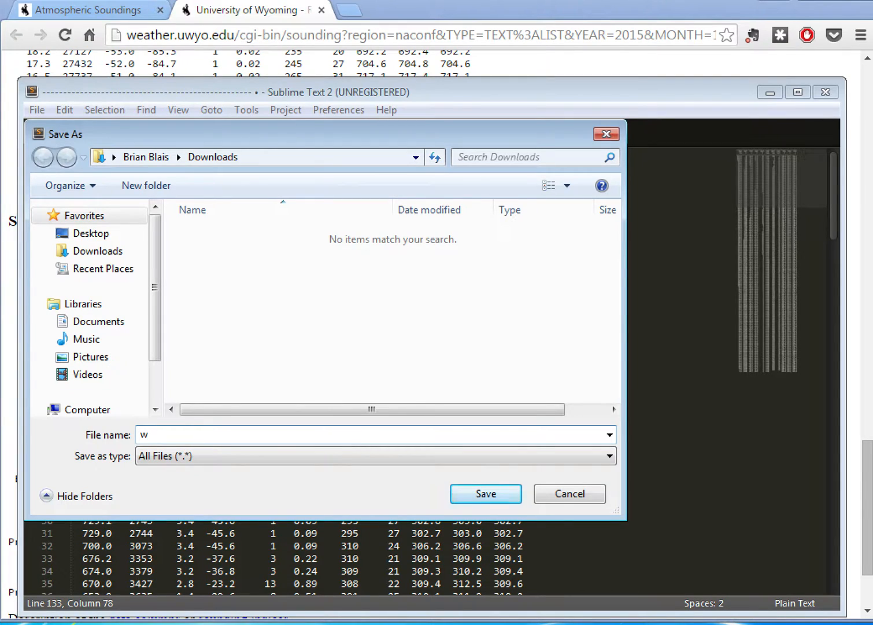
text(st)
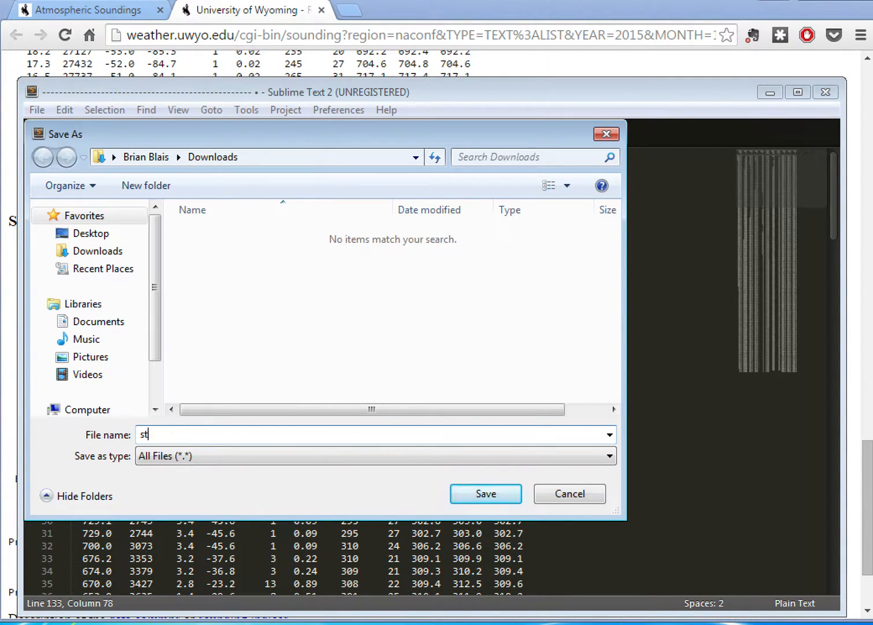
text(soundingdat)
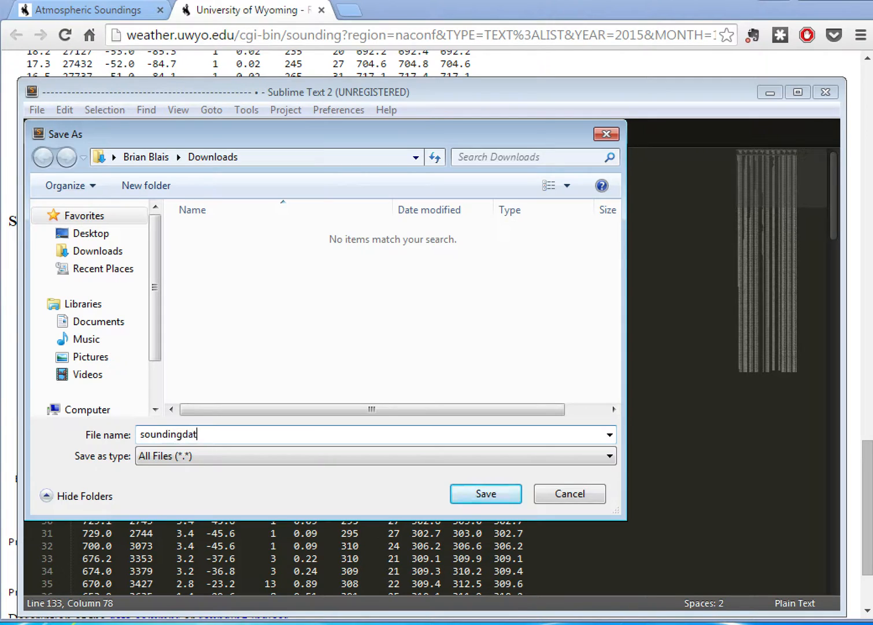
click(486, 494)
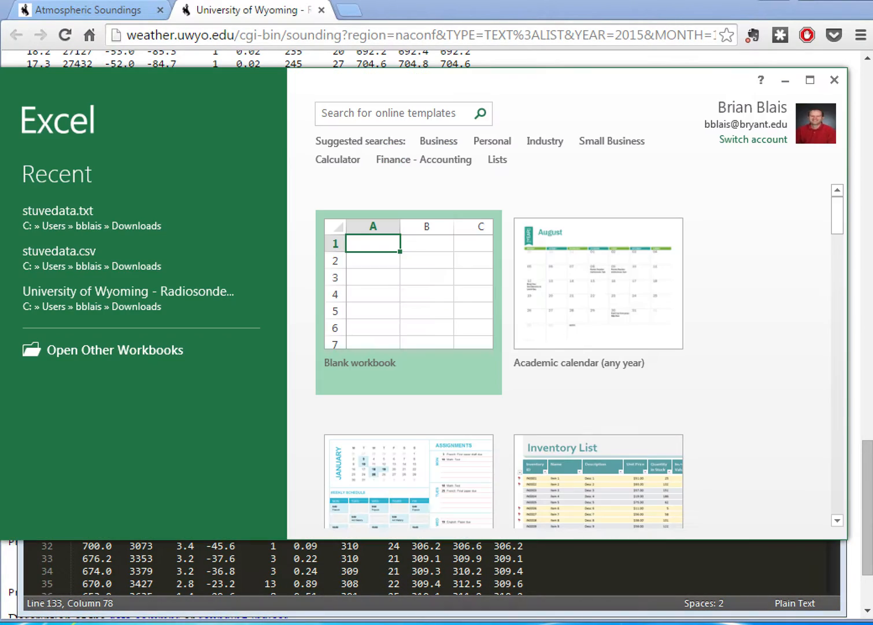
mouse_move(385, 213)
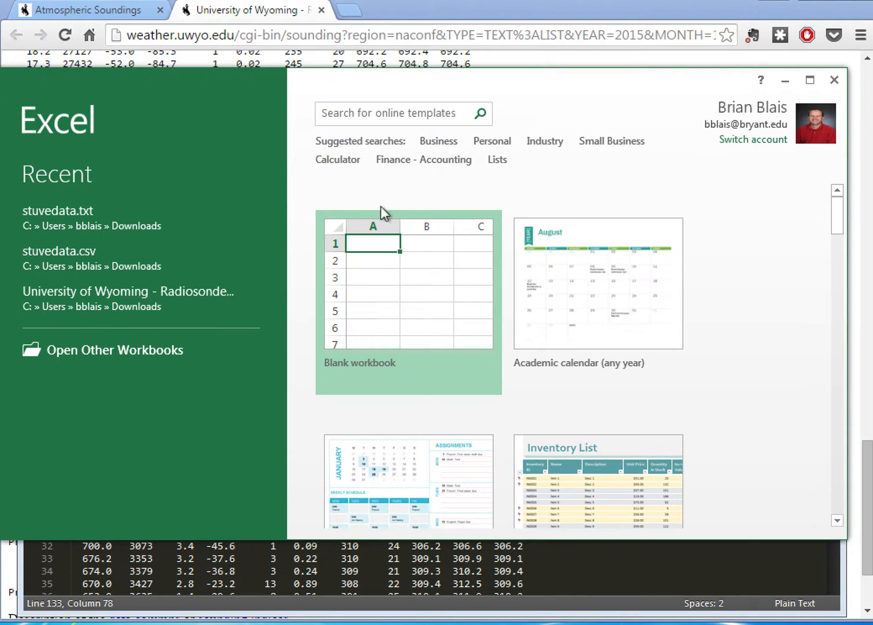
mouse_move(191, 205)
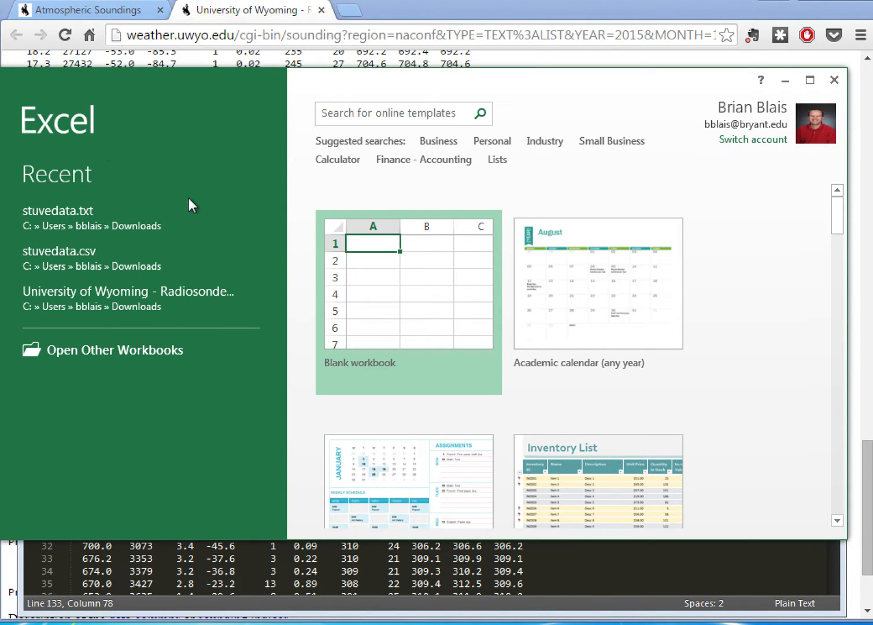
Browse from Open Other Workbooks and Computer to the Downloads folder.
click(113, 350)
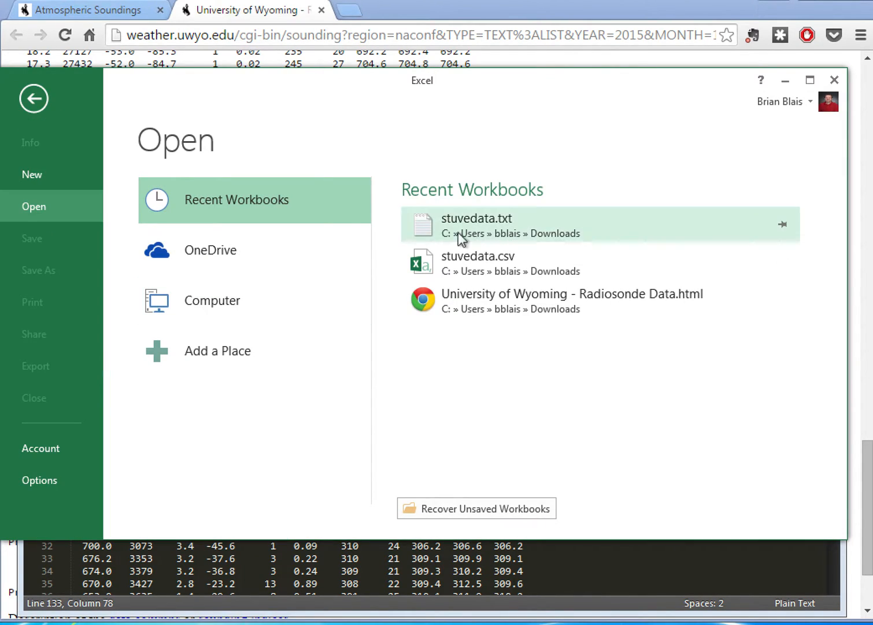
mouse_move(212, 300)
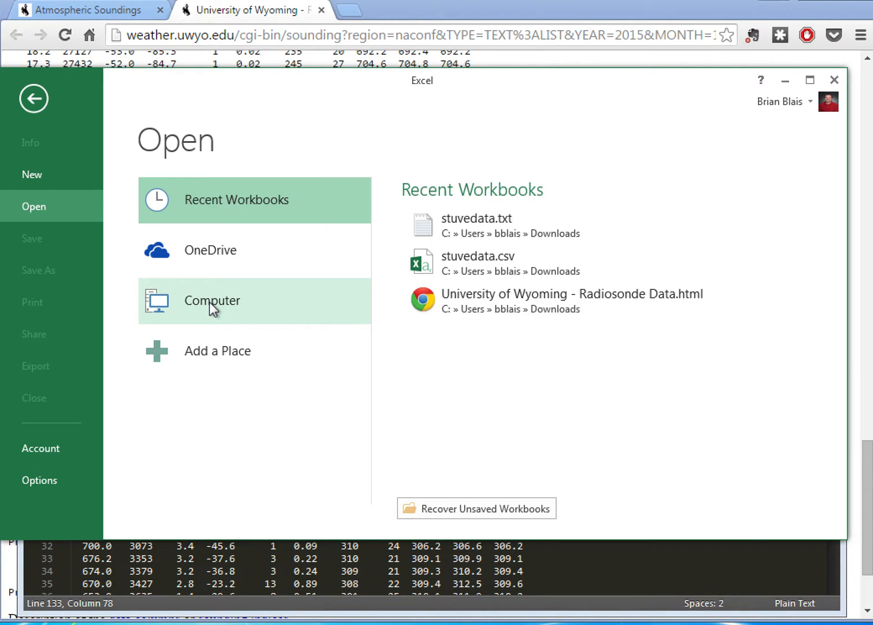
click(211, 300)
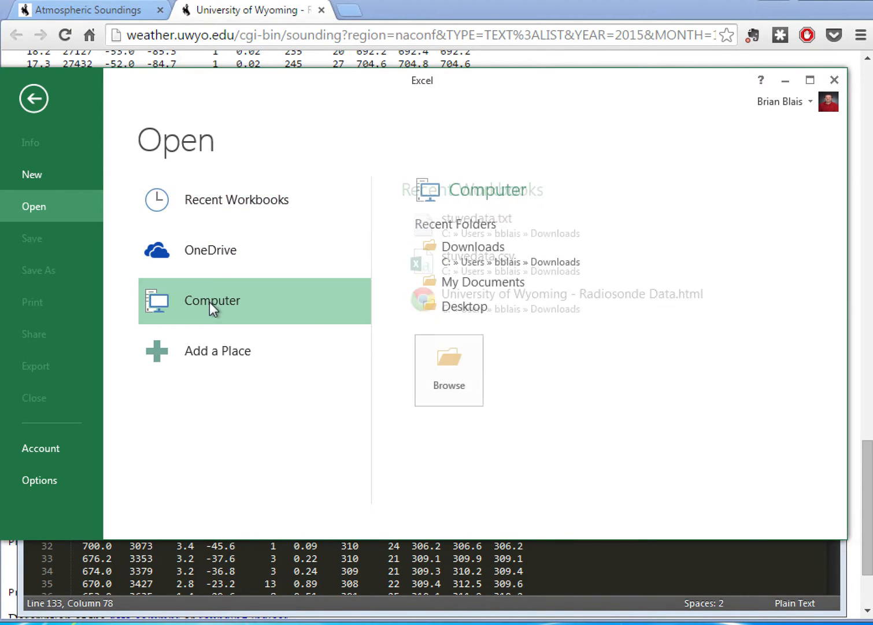
click(449, 370)
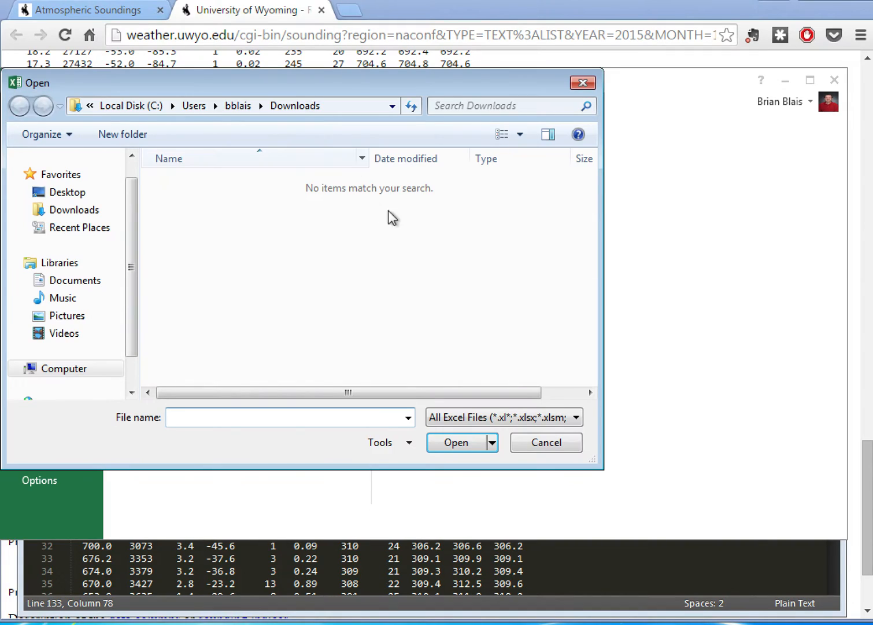
Show All Files (*.*) and open soundingdata.txt in the Text Import Wizard.
click(573, 417)
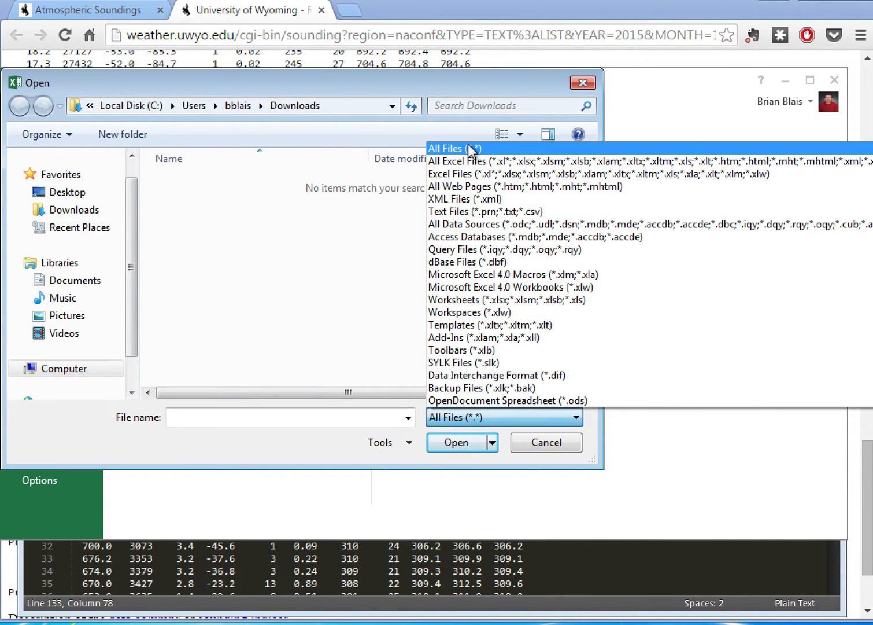
click(455, 149)
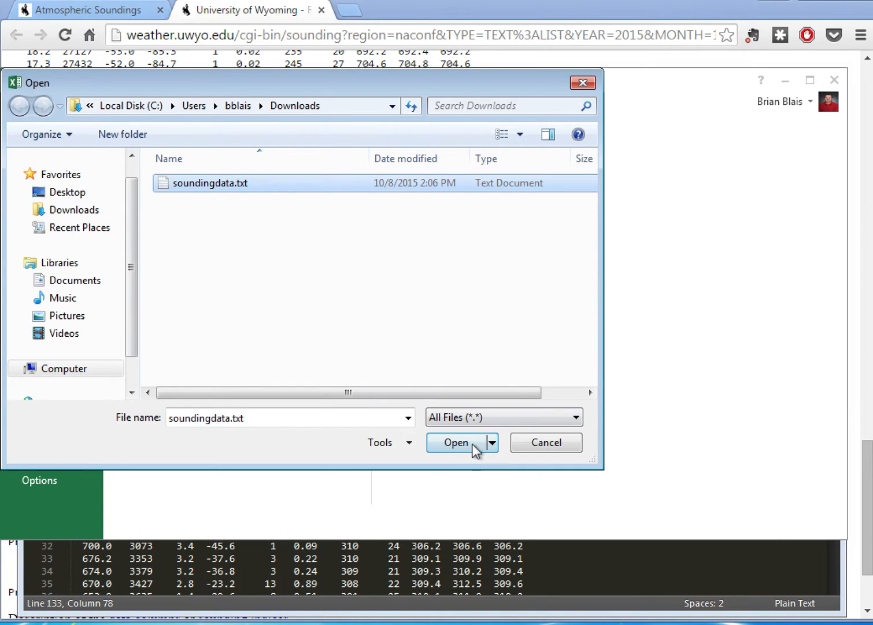
click(456, 441)
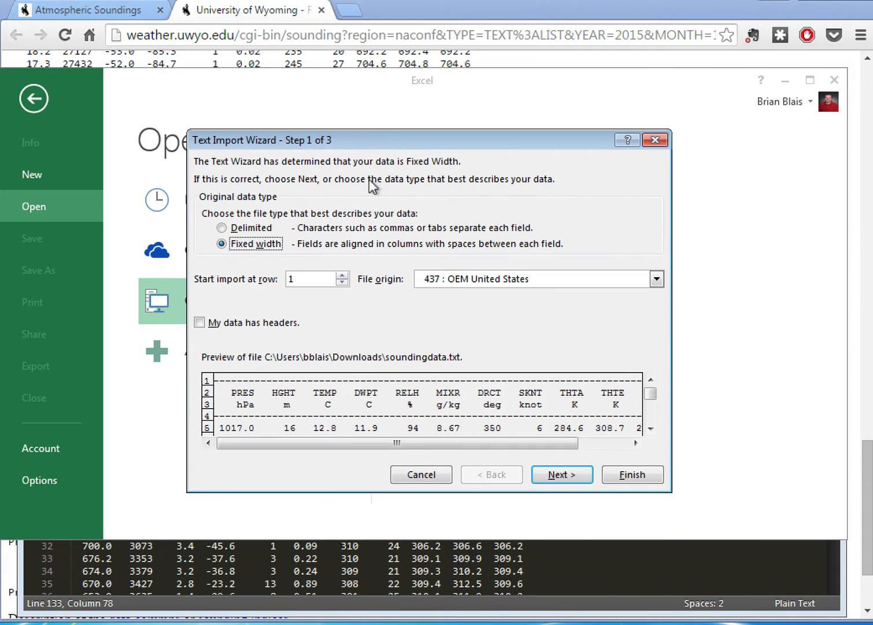
mouse_move(232, 237)
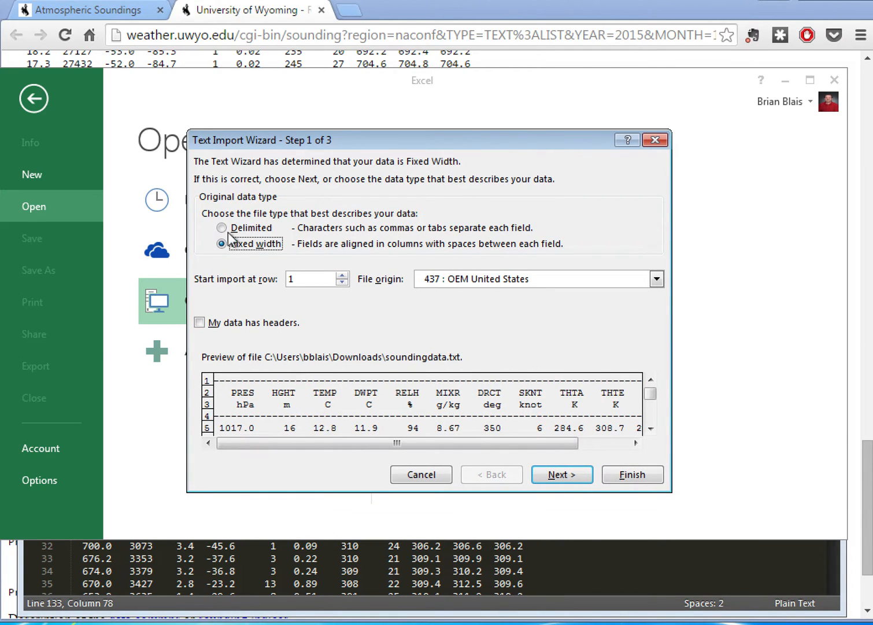
Import soundingdata.txt as delimited, space-separated columns with consecutive delimiters merged.
click(222, 227)
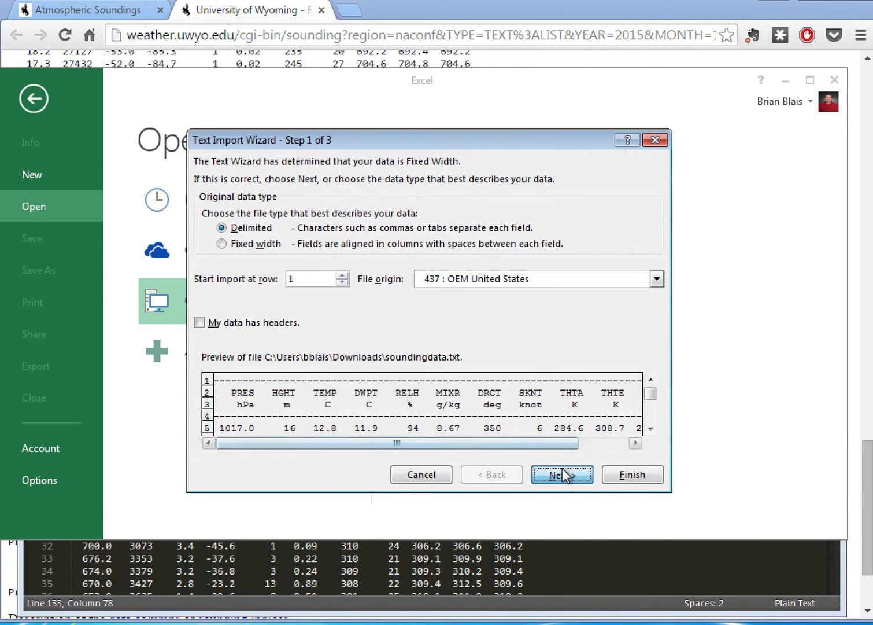
click(562, 475)
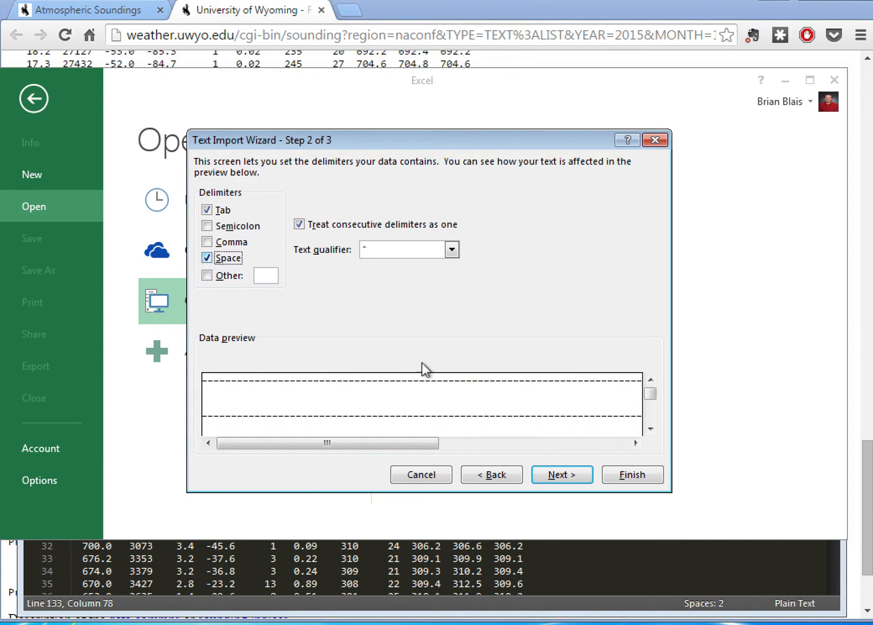
click(632, 474)
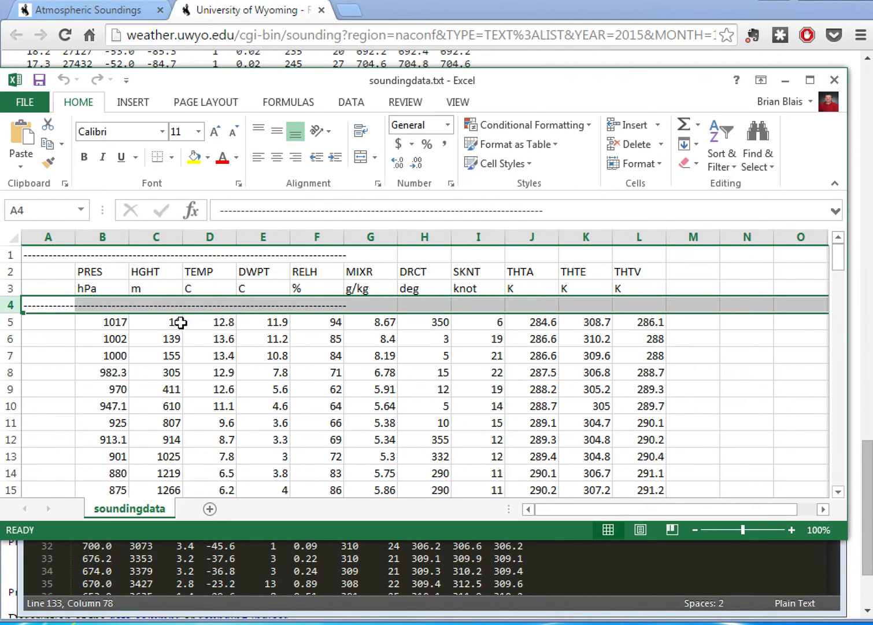
click(155, 372)
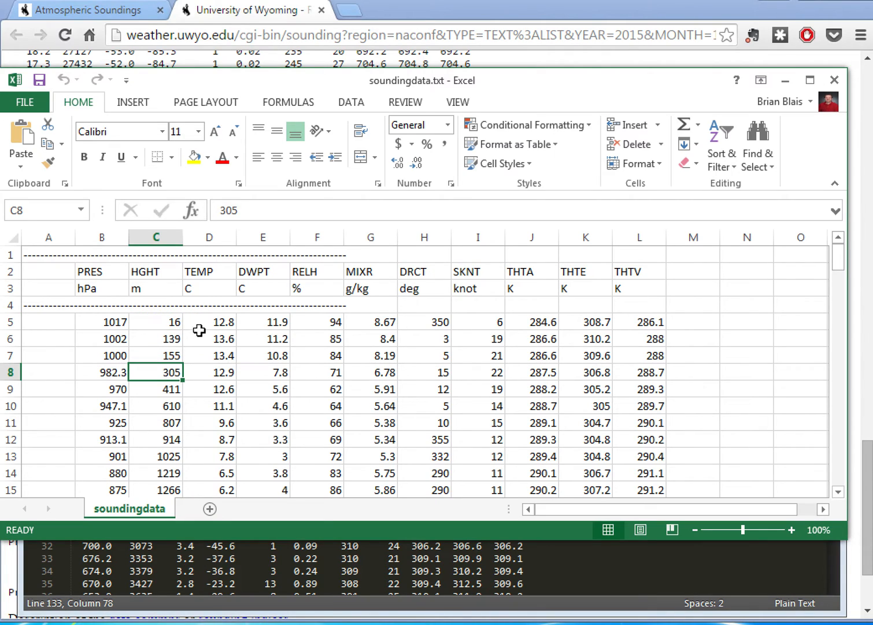
mouse_move(102, 252)
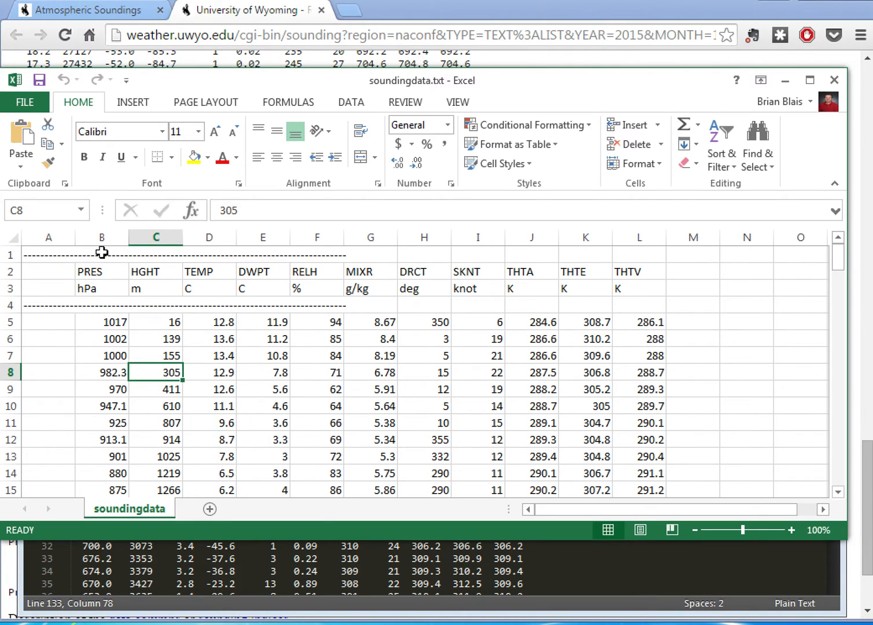
click(102, 237)
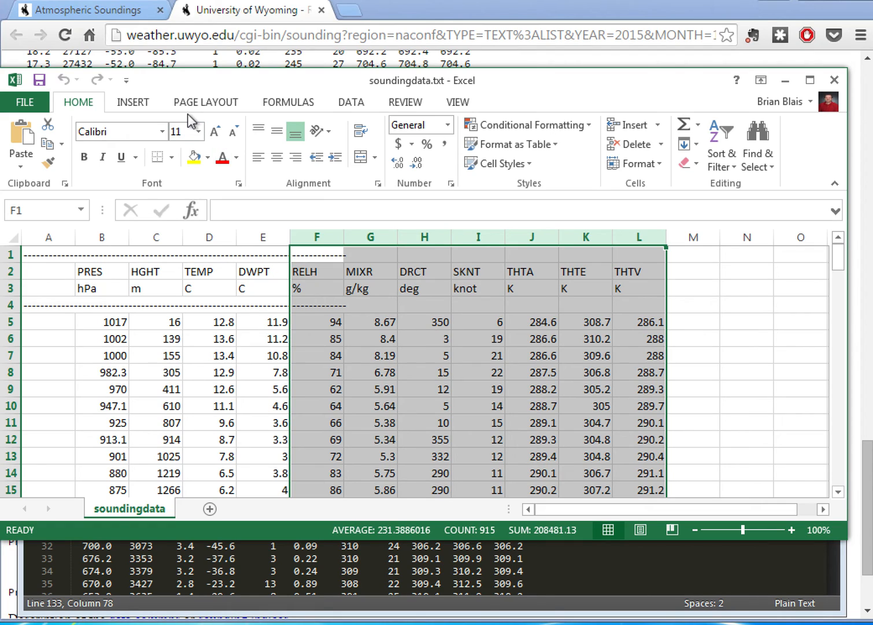
click(747, 339)
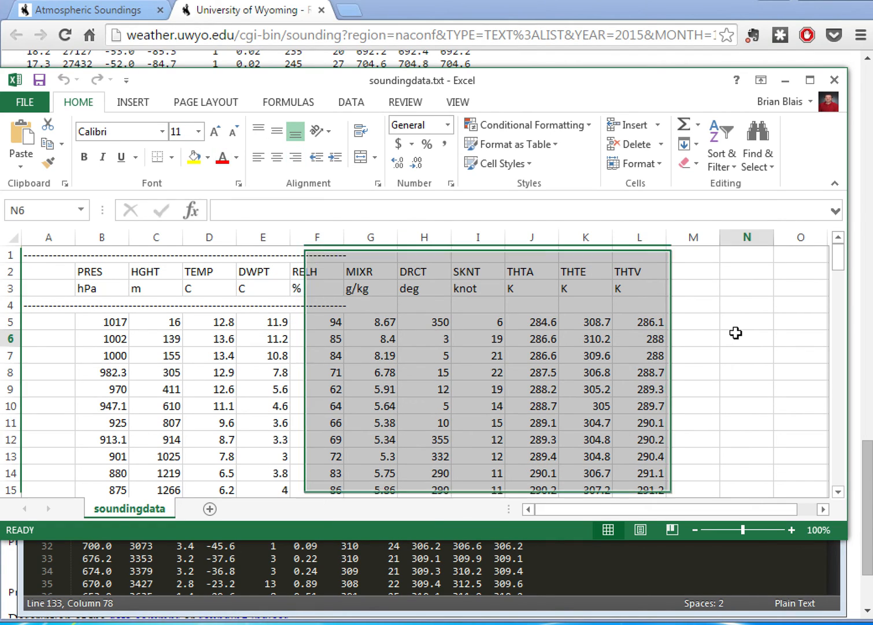
click(746, 338)
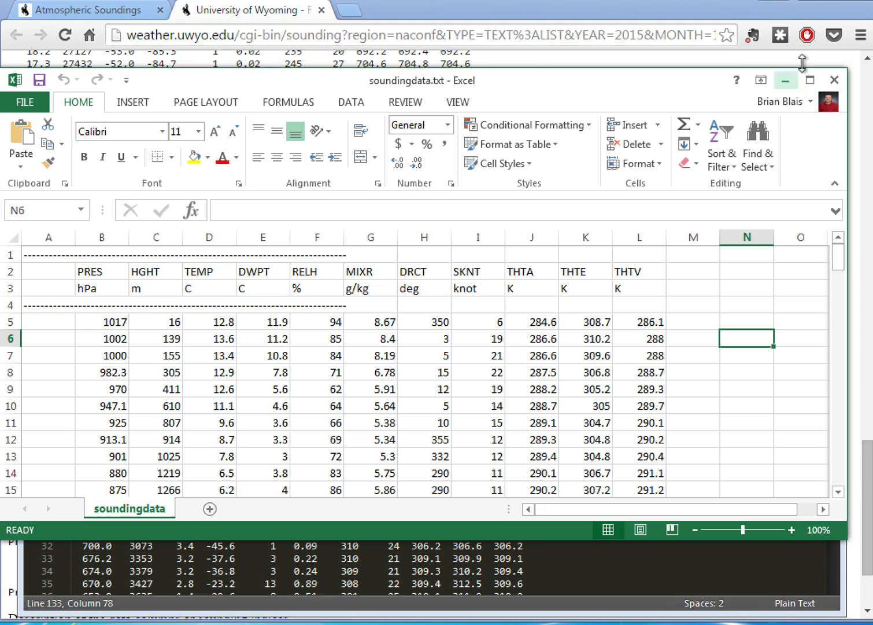